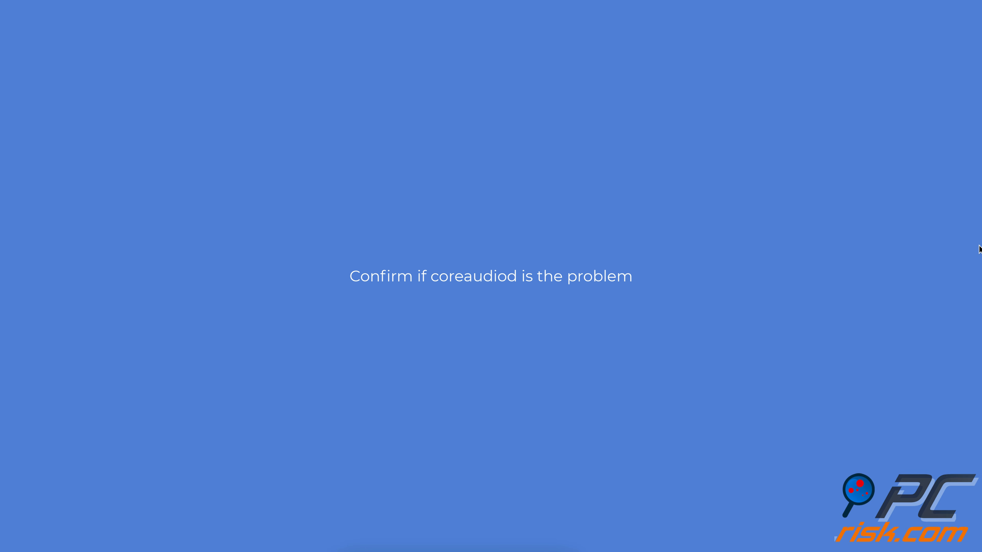
Reach the Utilities folder via Go to Folder and launch Terminal for a sudo command.
{"action": "left_click", "coordinate": [223, 8]}
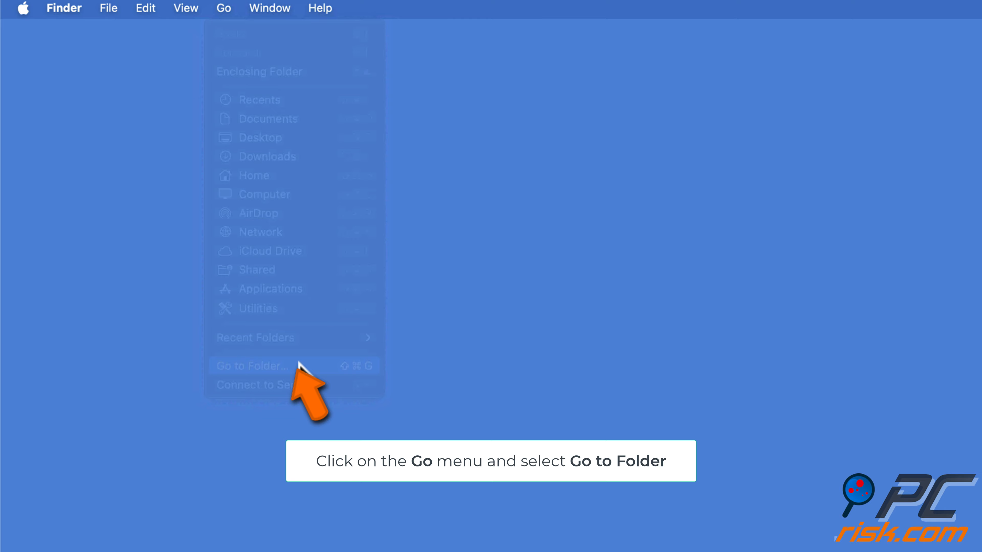
{"action": "left_click", "coordinate": [250, 365]}
{"action": "type", "text": "sudo"}
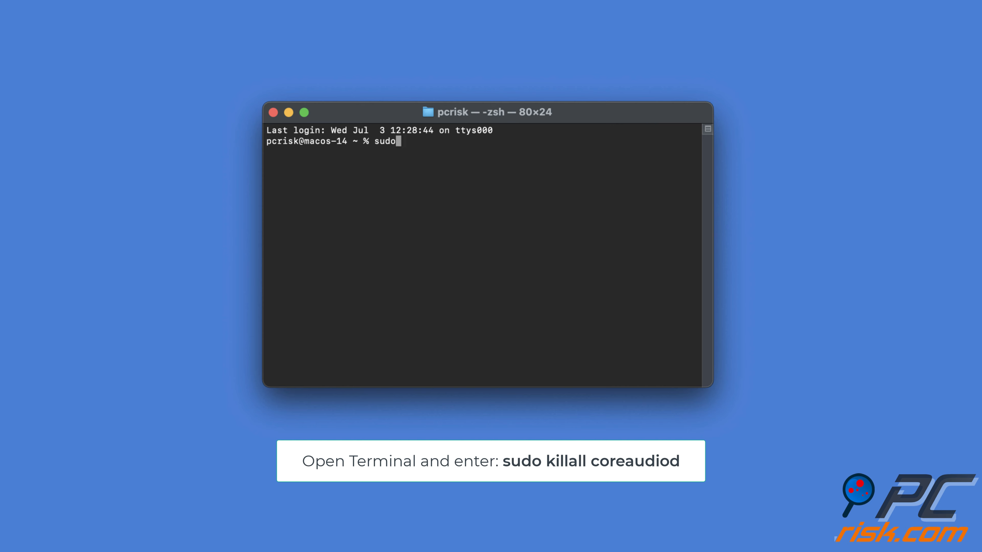
Run sudo killall coreaudiod and supply the admin password to restart coreaudiod.
{"action": "type", "text": "killall c"}
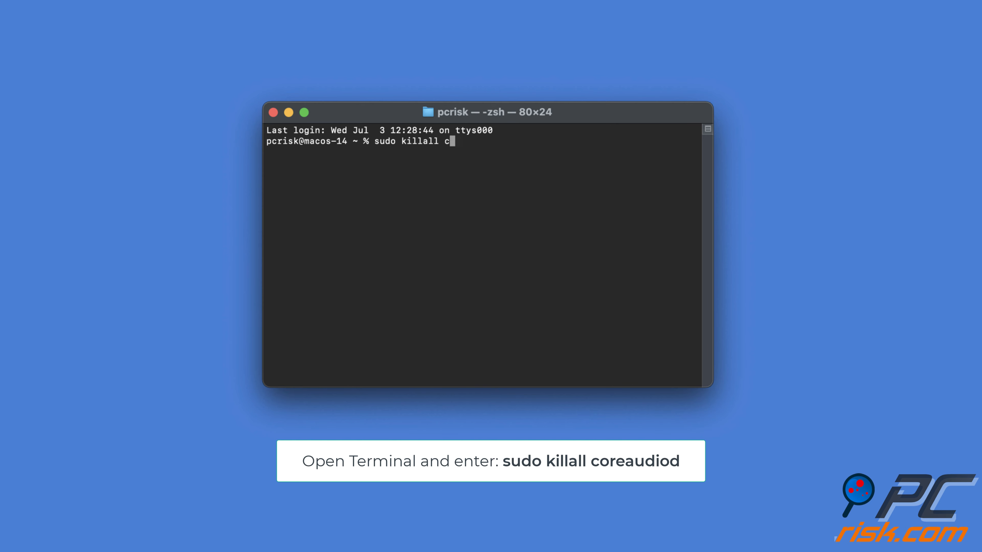
{"action": "type", "text": "oreaudiod"}
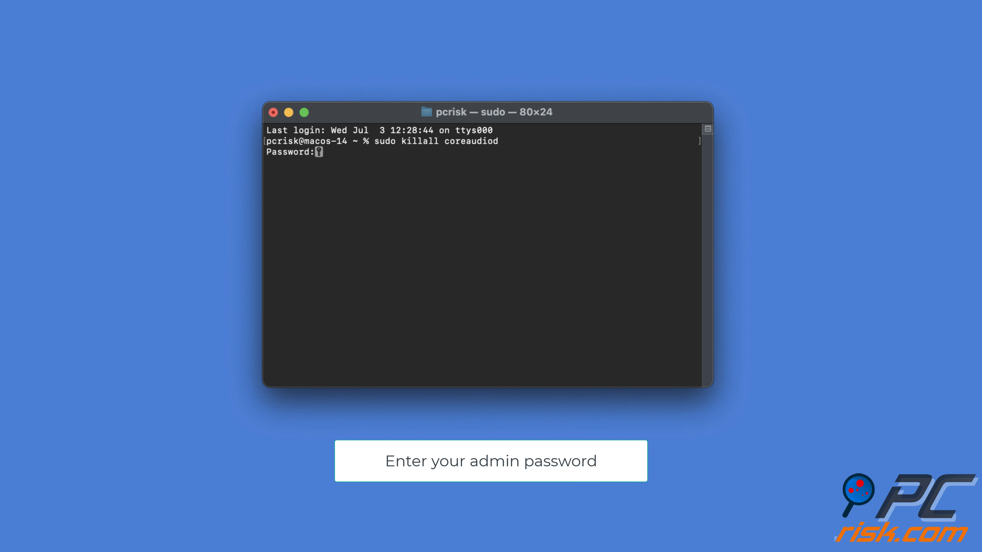
{"action": "key", "text": "Return"}
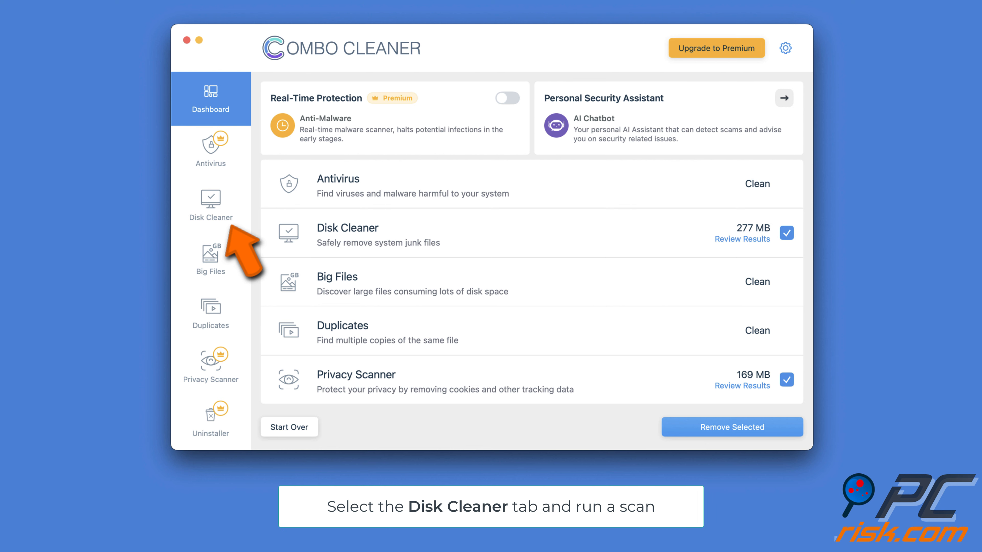
Run a Disk Cleaner scan that finds 277 MB of system junk.
{"action": "left_click", "coordinate": [211, 199]}
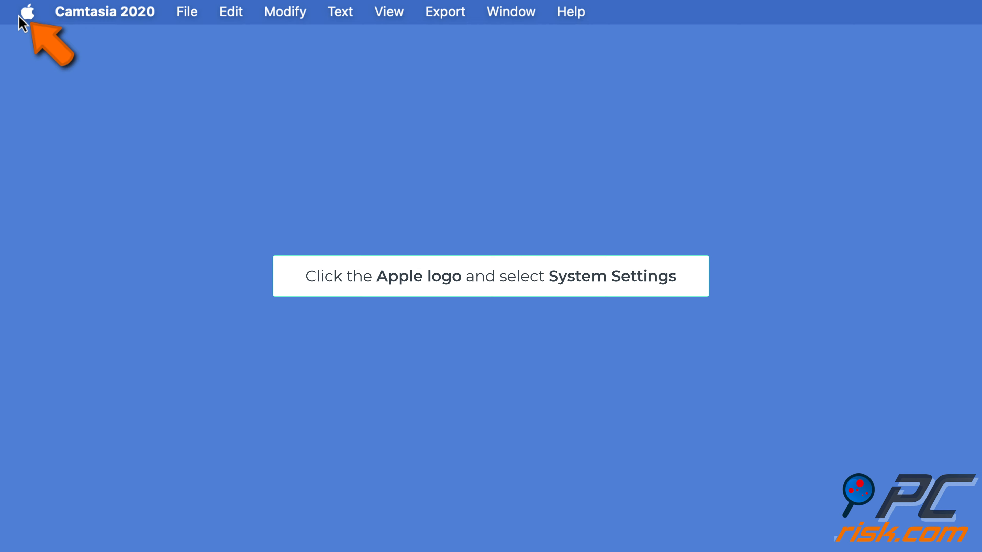
Reach Software Update under General in System Settings from the Apple menu.
{"action": "left_click", "coordinate": [29, 11]}
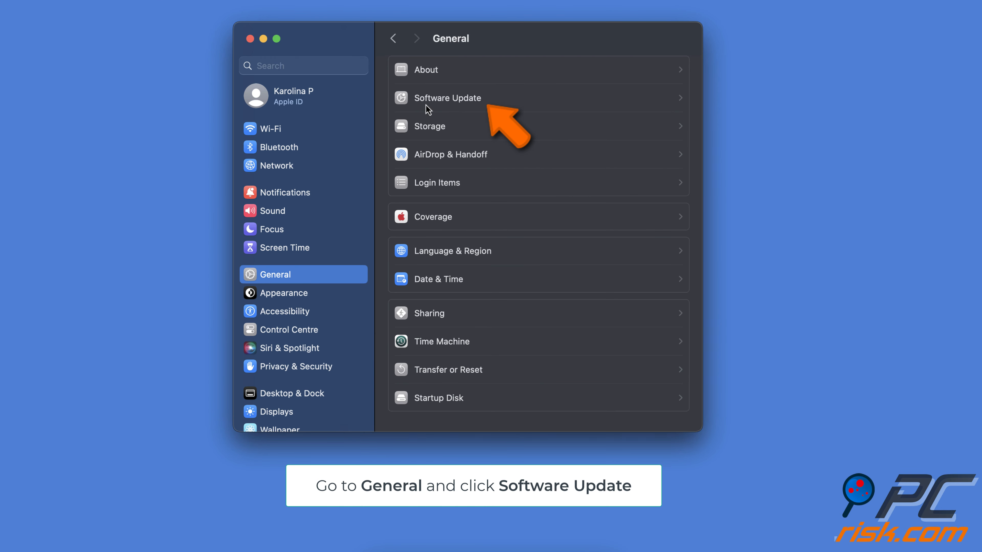
{"action": "left_click", "coordinate": [447, 98]}
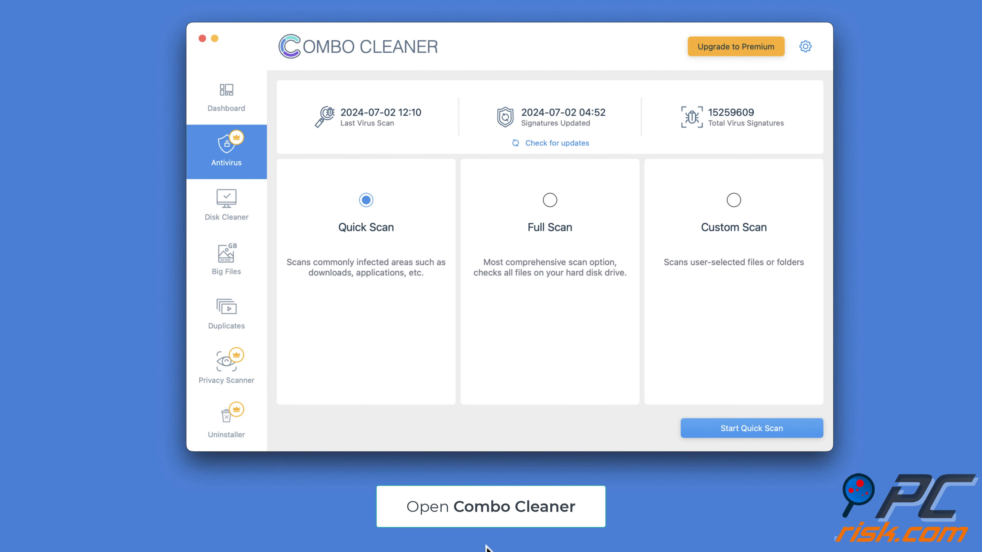
Show Combo Cleaner's Antivirus section with Quick, Full and Custom scan options.
{"action": "left_click", "coordinate": [226, 162]}
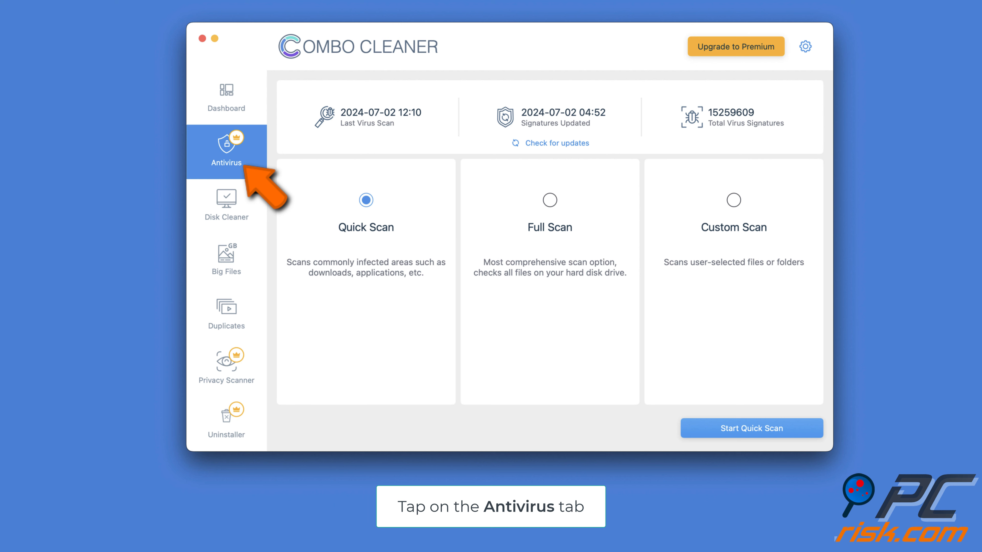
{"action": "left_click", "coordinate": [226, 154]}
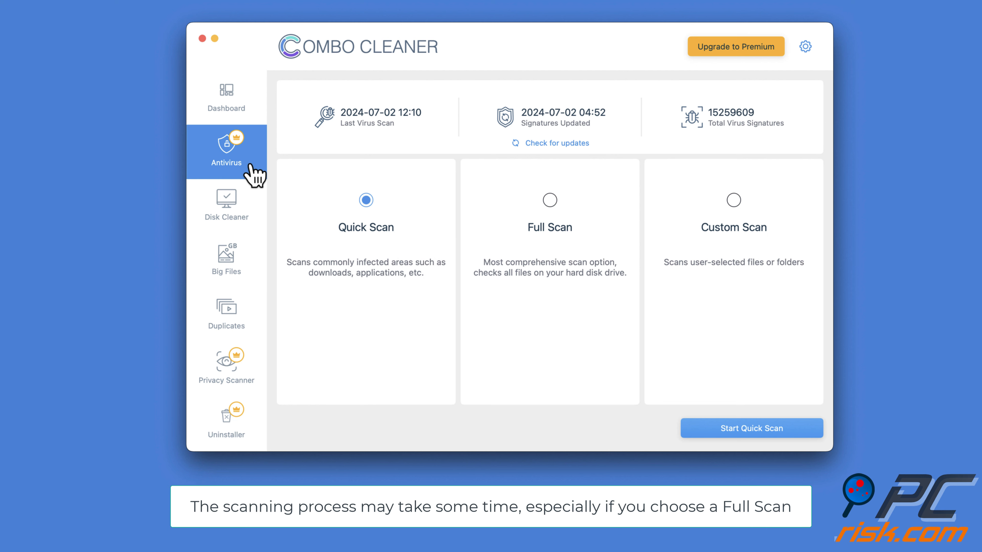
{"action": "left_click", "coordinate": [751, 429]}
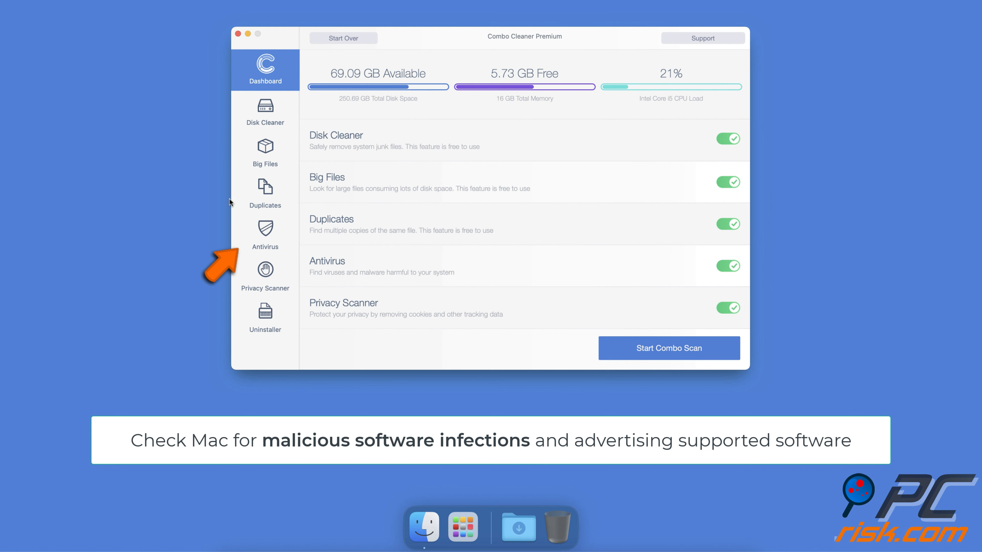
Start a Full Scan from the Antivirus section.
{"action": "left_click", "coordinate": [265, 235]}
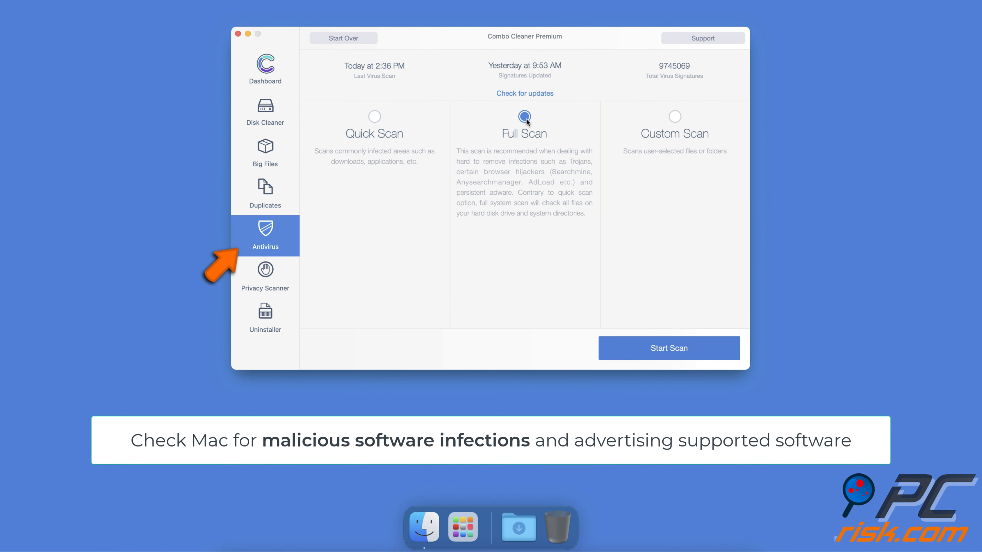
{"action": "left_click", "coordinate": [668, 349]}
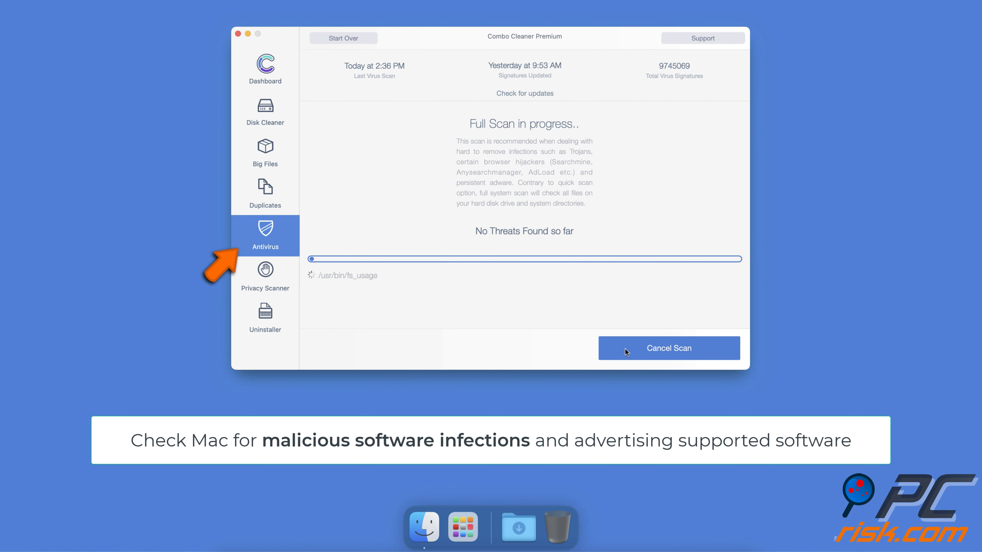
Scan with Disk Cleaner and remove 2.7 GB of caches and logs, leaving every category Clean.
{"action": "left_click", "coordinate": [265, 112]}
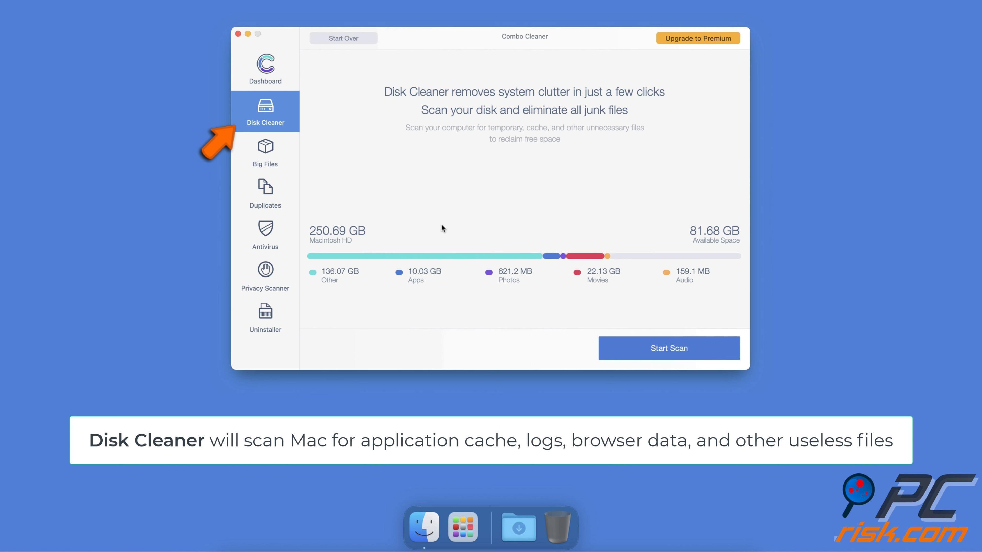
{"action": "left_click", "coordinate": [669, 348]}
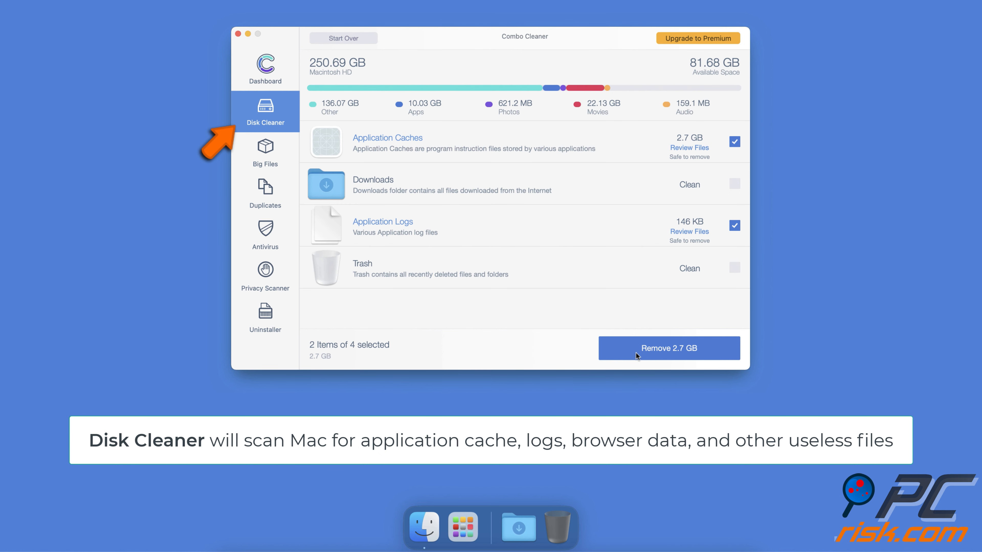
{"action": "left_click", "coordinate": [669, 348]}
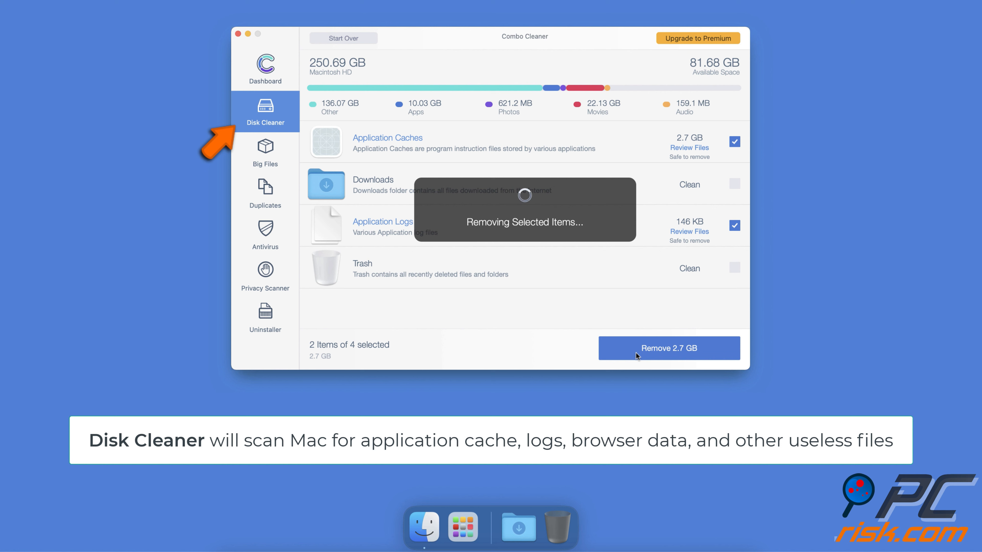
{"action": "left_click", "coordinate": [669, 349]}
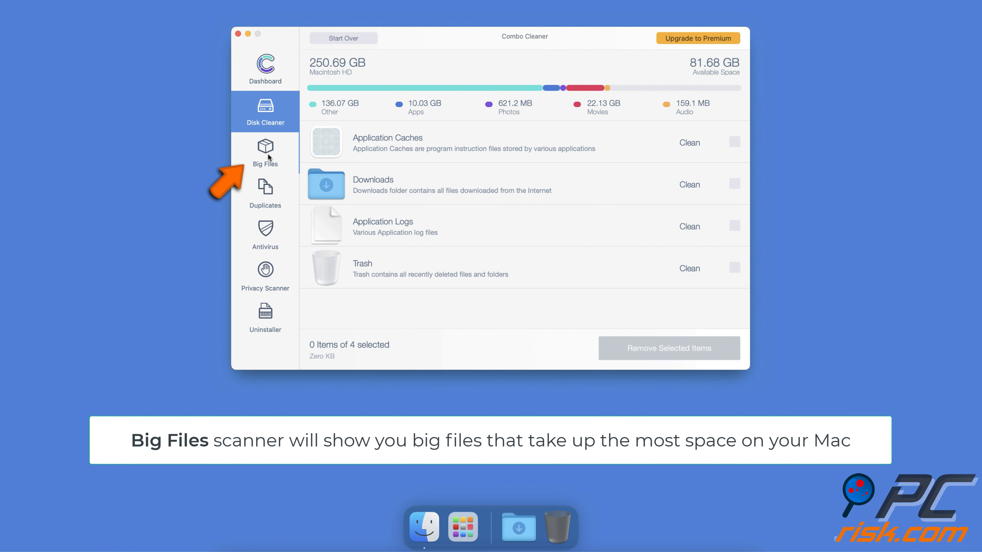
Scan the home folder for big files, listing 203 large files.
{"action": "left_click", "coordinate": [265, 151]}
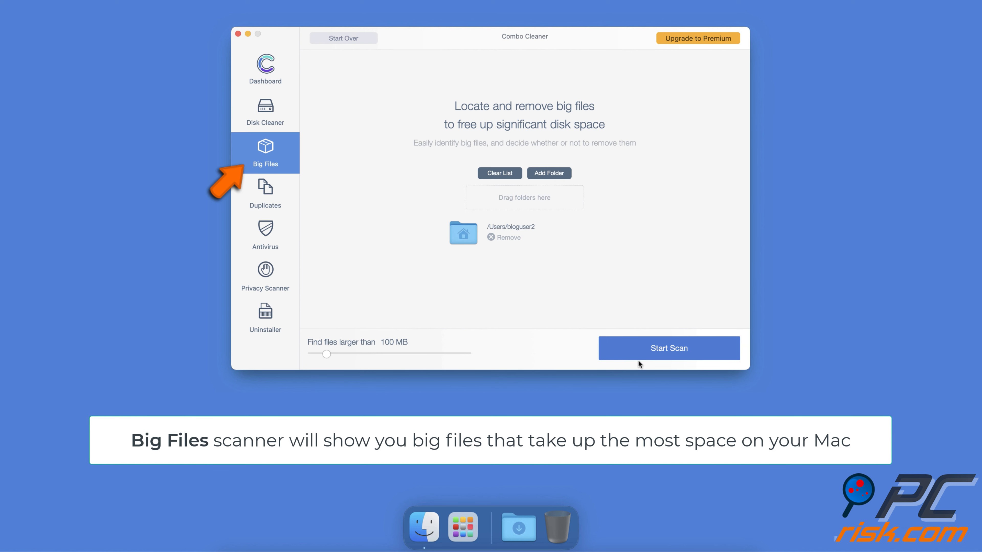
{"action": "left_click", "coordinate": [670, 348]}
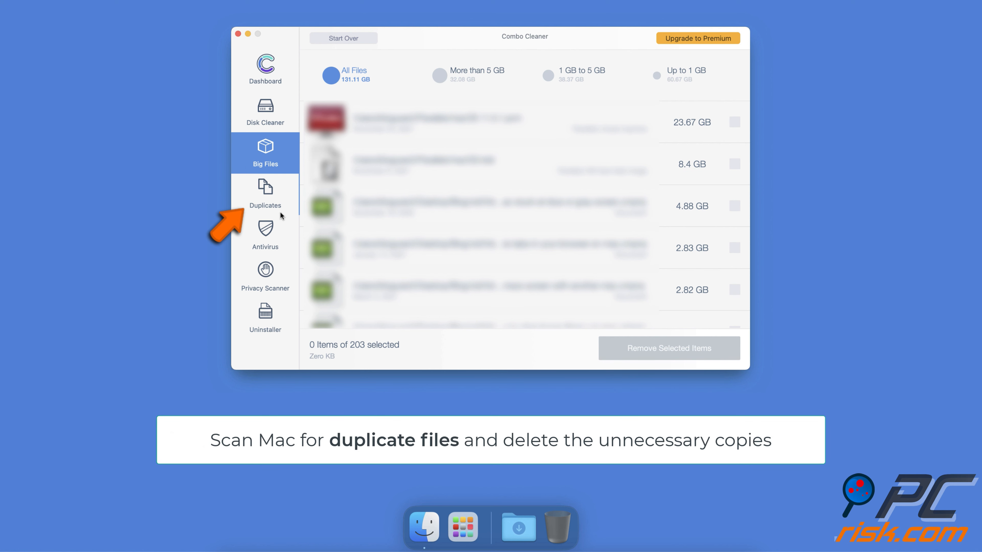
Scan for duplicates, listing 2040 duplicate items.
{"action": "left_click", "coordinate": [265, 194]}
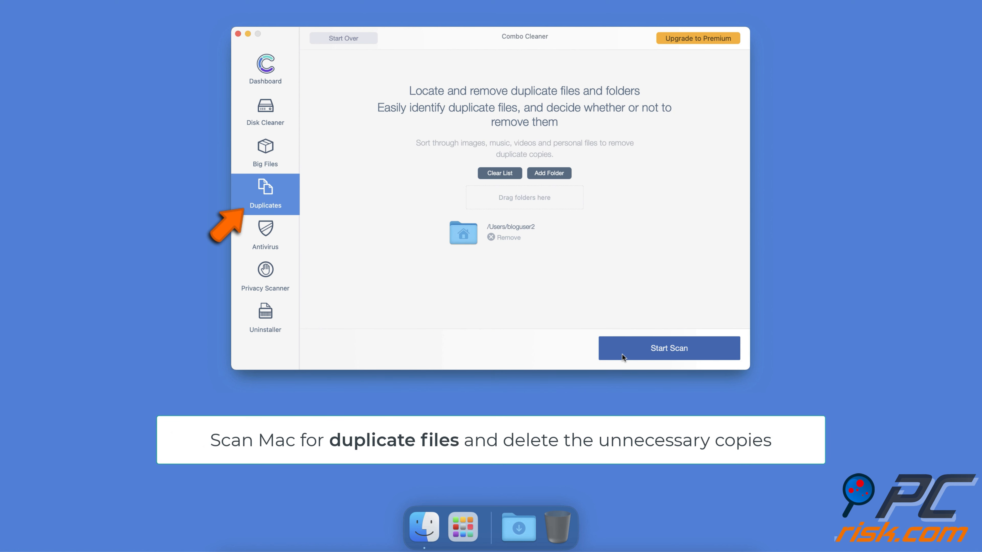
{"action": "left_click", "coordinate": [669, 348]}
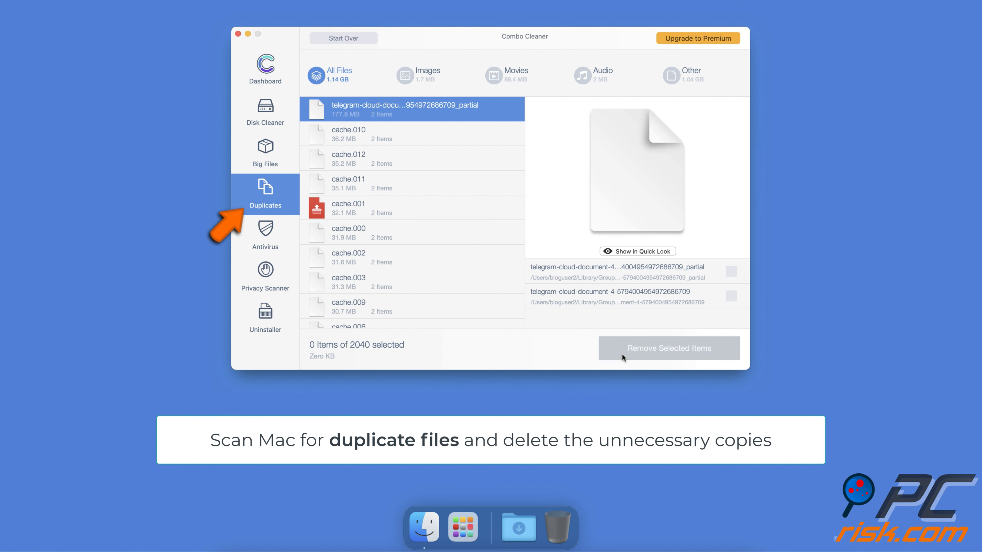
{"action": "left_click", "coordinate": [265, 275]}
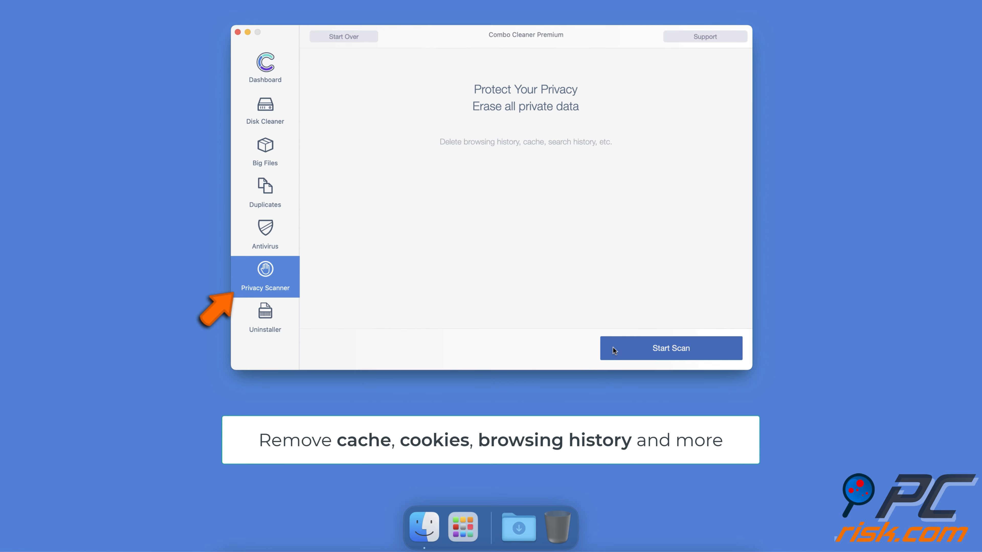
Run the Privacy Scanner finding 29 browser items, then the Uninstaller scan listing 43 apps.
{"action": "left_click", "coordinate": [670, 348]}
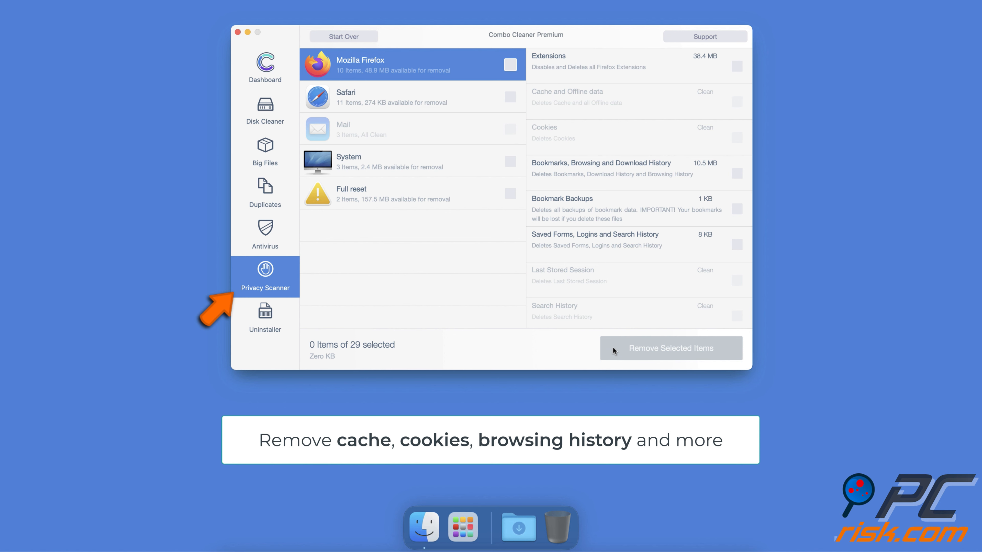
{"action": "left_click", "coordinate": [265, 316]}
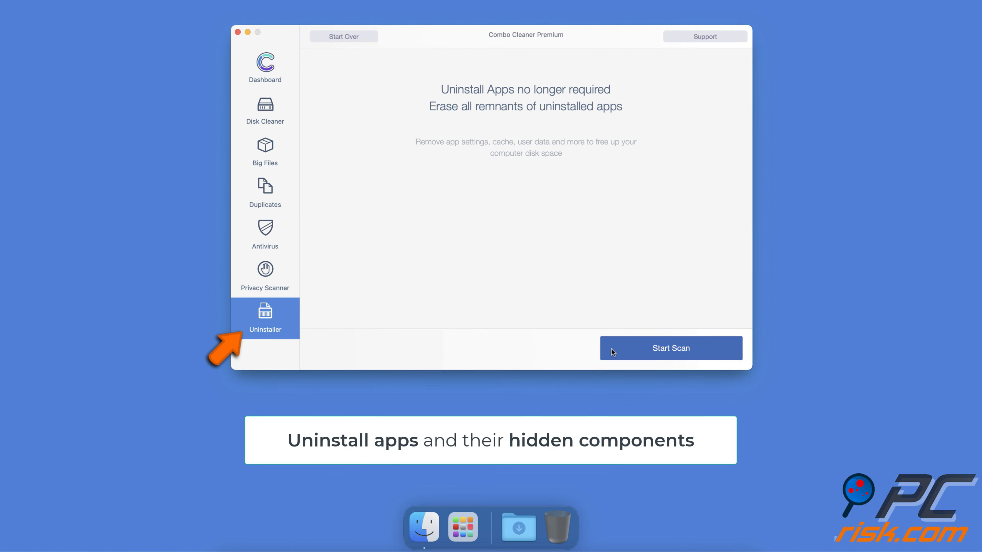
{"action": "left_click", "coordinate": [671, 348]}
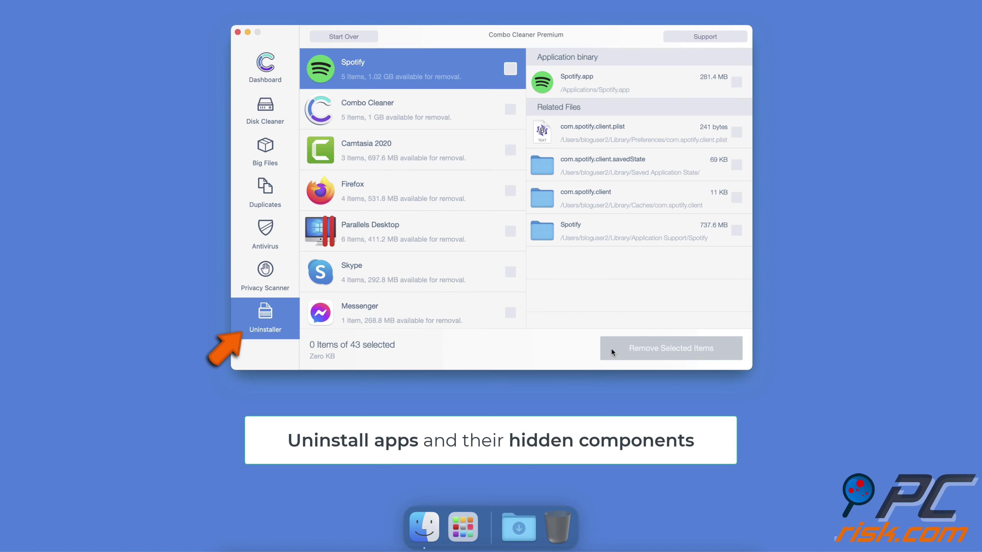